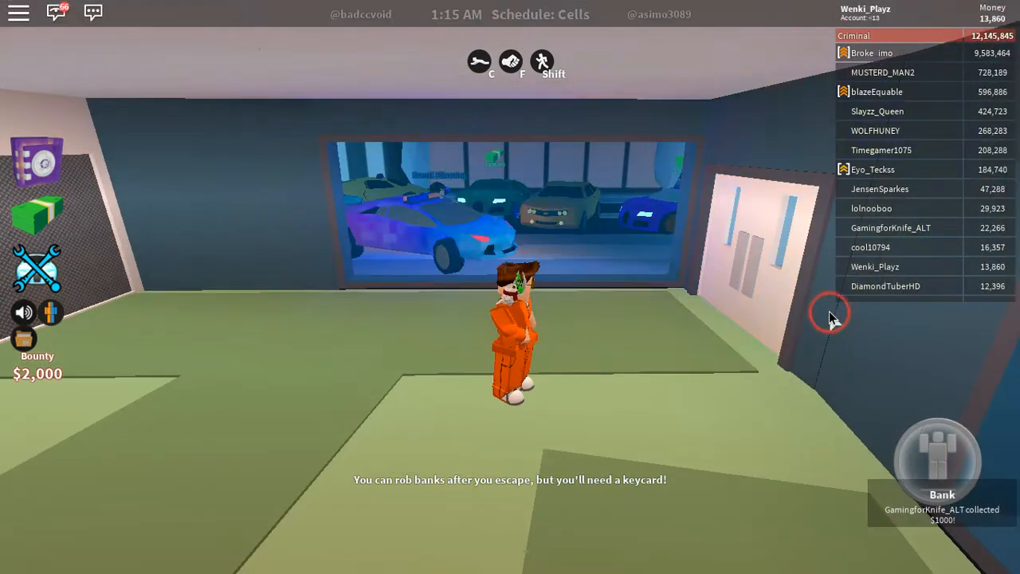
# Step: Walk the prisoner forward out of the room toward the street
pyautogui.press('w')
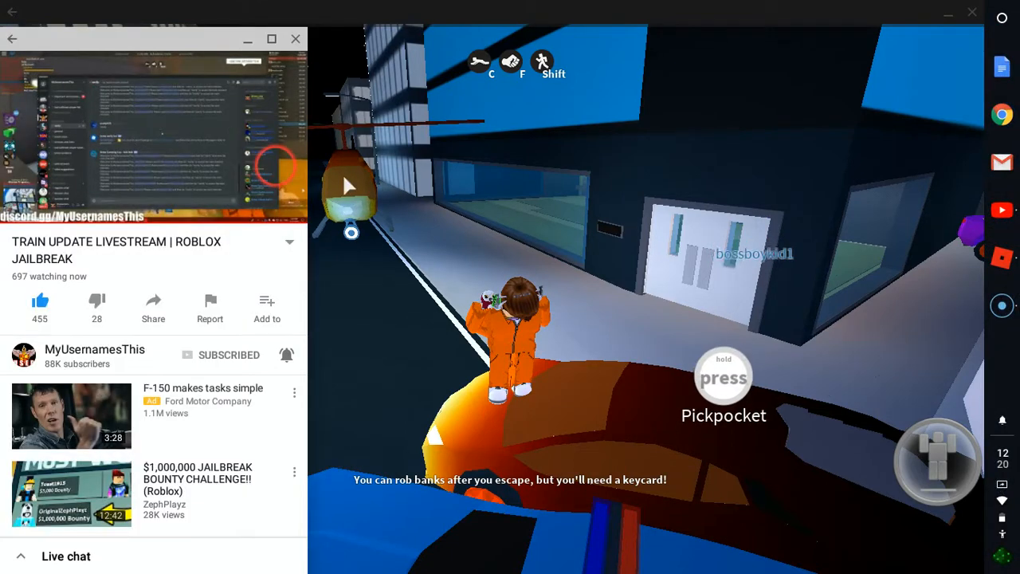
# Step: Close the livestream side window so Jailbreak fills the screen
pyautogui.click(153, 136)
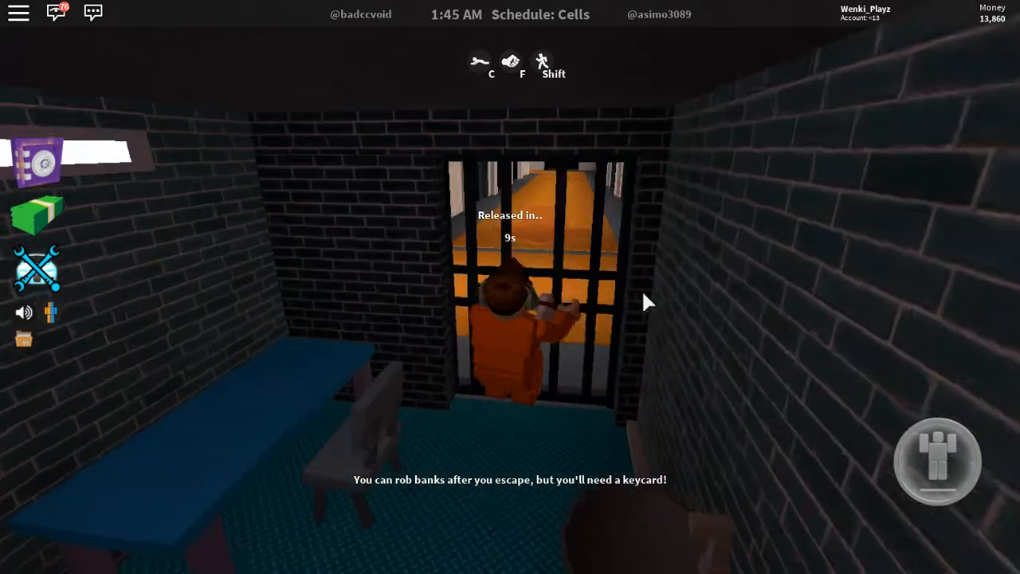
pyautogui.moveTo(646, 303)
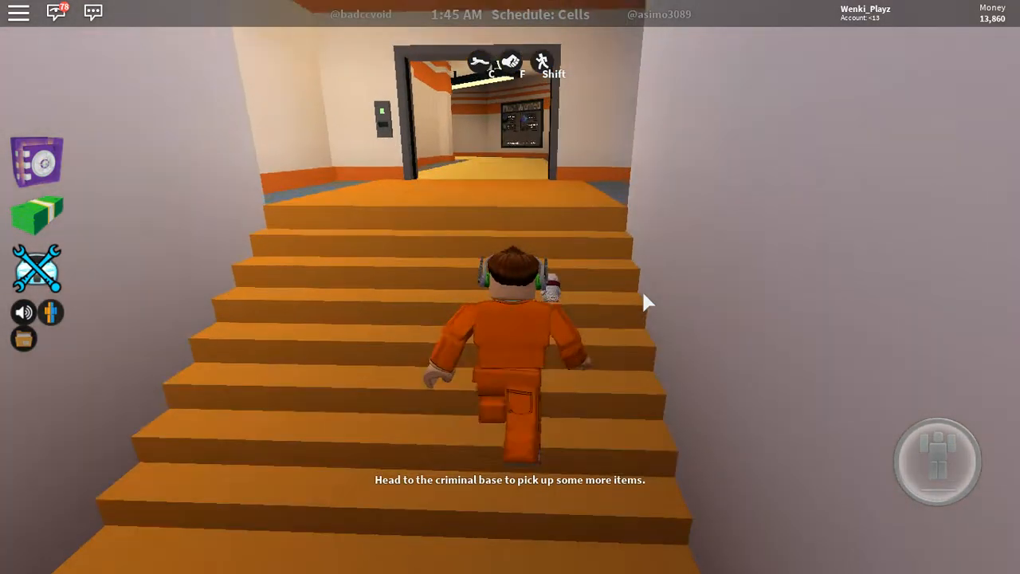
# Step: Run the released prisoner up the stairs and down the Most Wanted hallway
pyautogui.press('w')
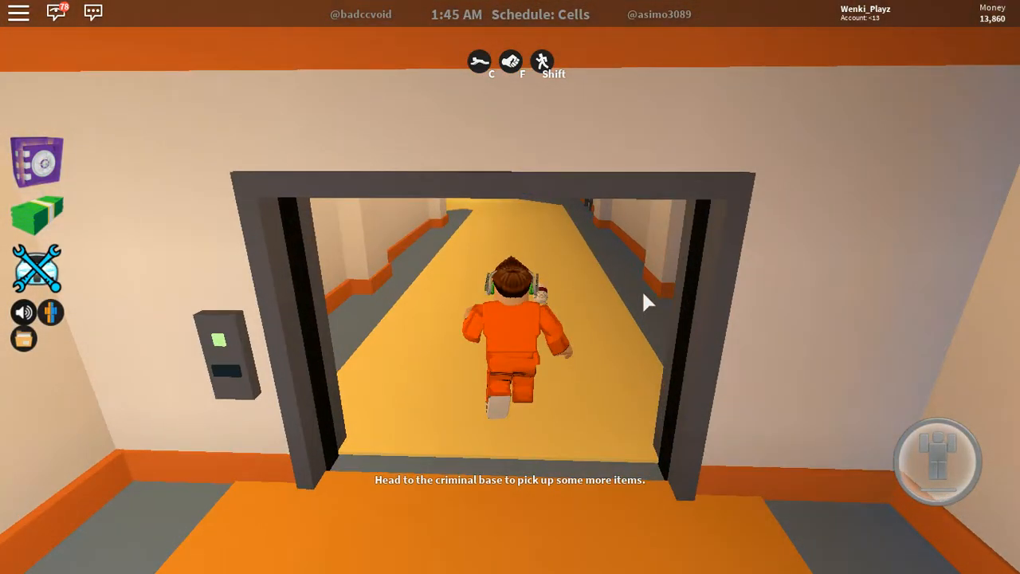
pyautogui.press('w')
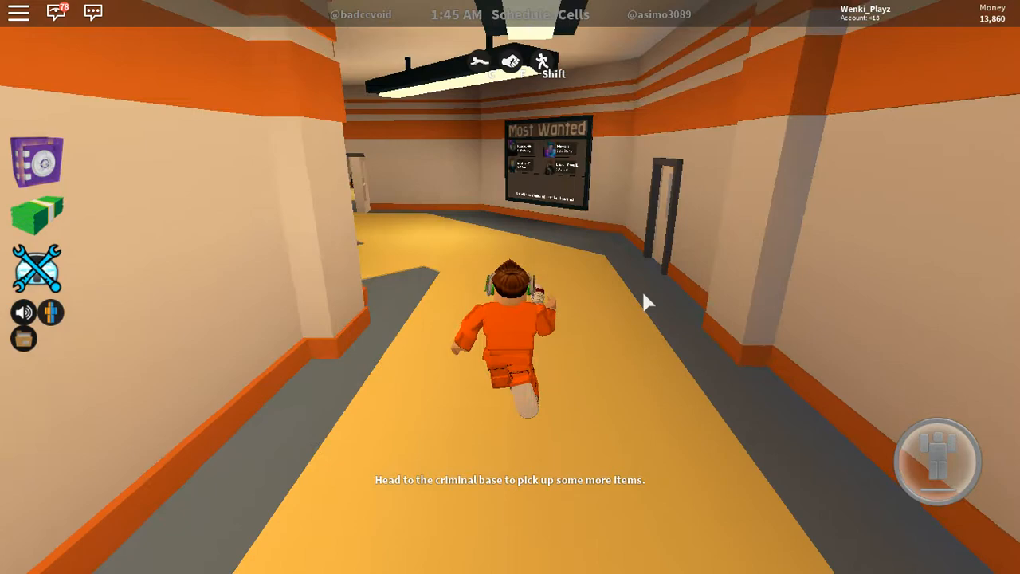
pyautogui.moveTo(645, 303)
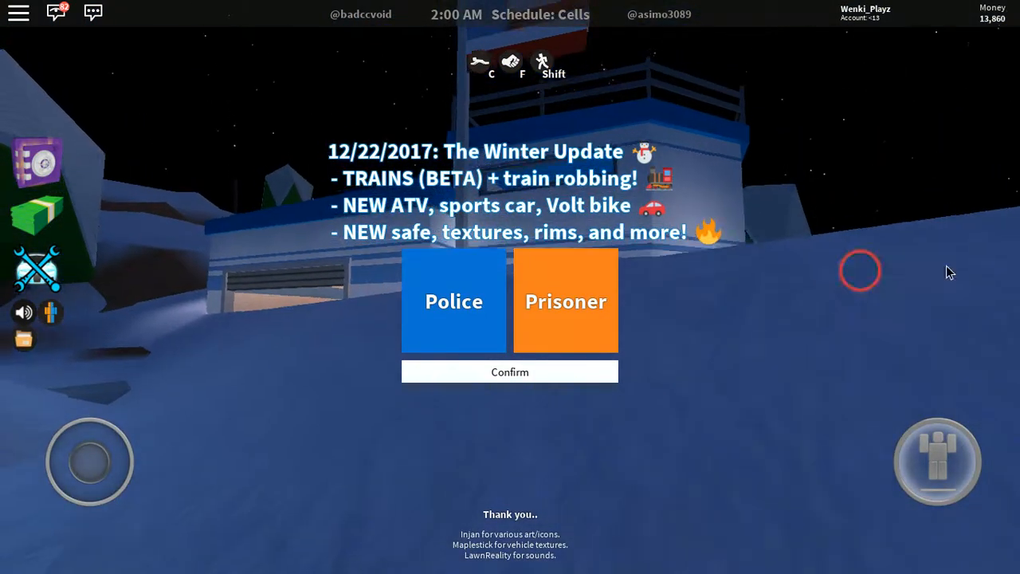
# Step: Return to the Roblox game through the launcher's installed apps list
pyautogui.click(510, 371)
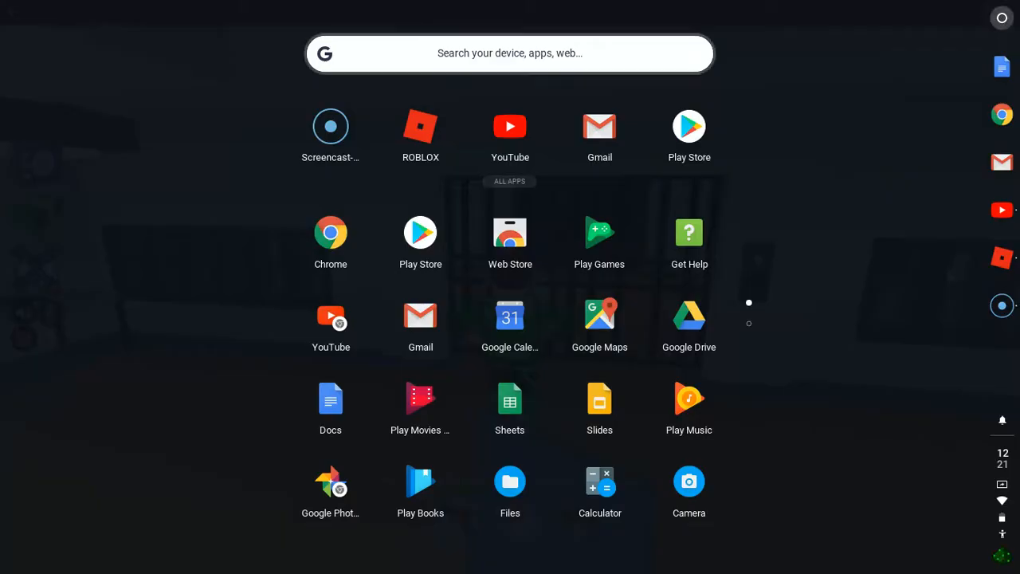
pyautogui.click(421, 126)
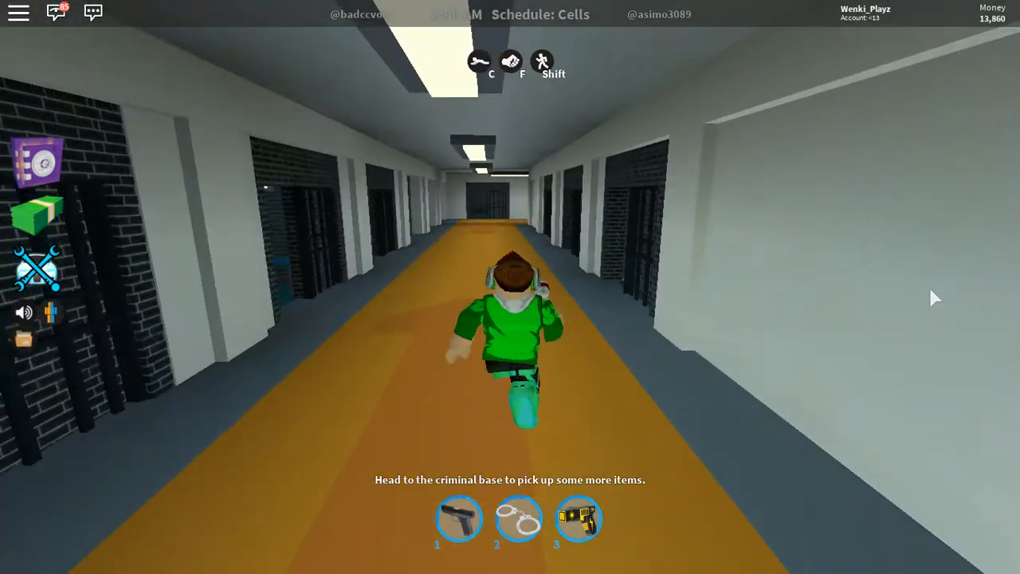
# Step: Run through the cell block corridors and climb the stairs toward the exit
pyautogui.press('w')
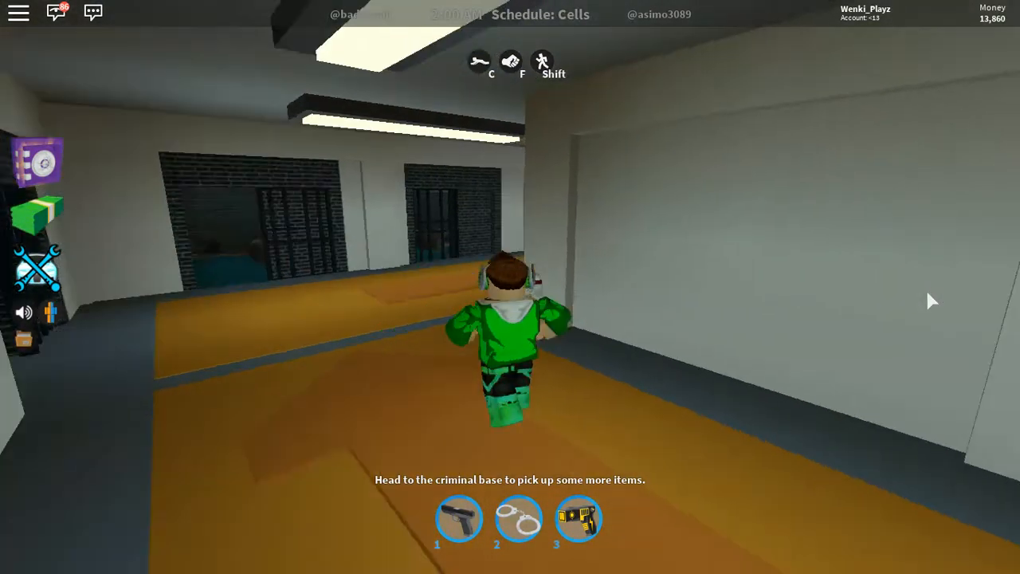
pyautogui.press('w')
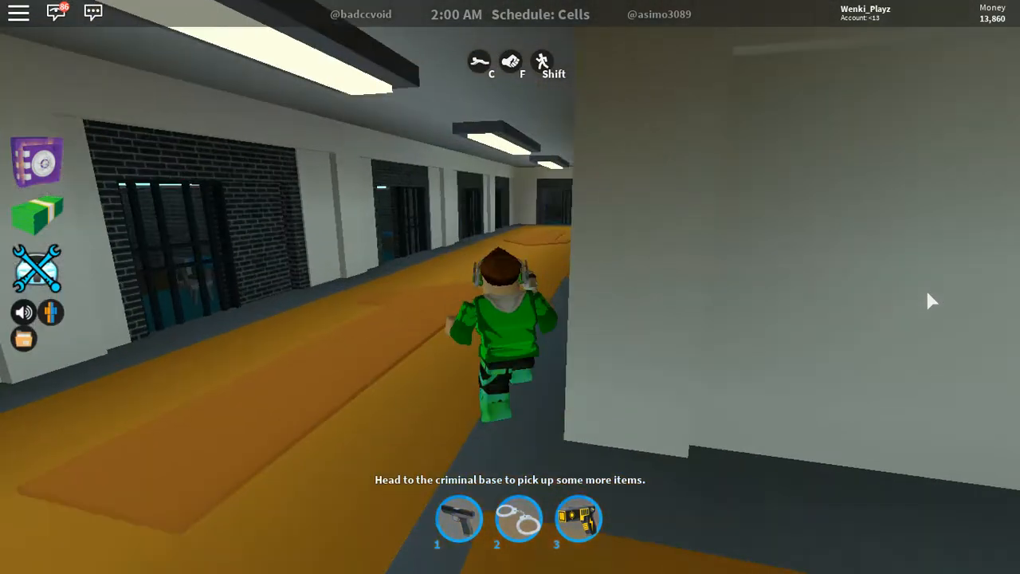
pyautogui.press('w')
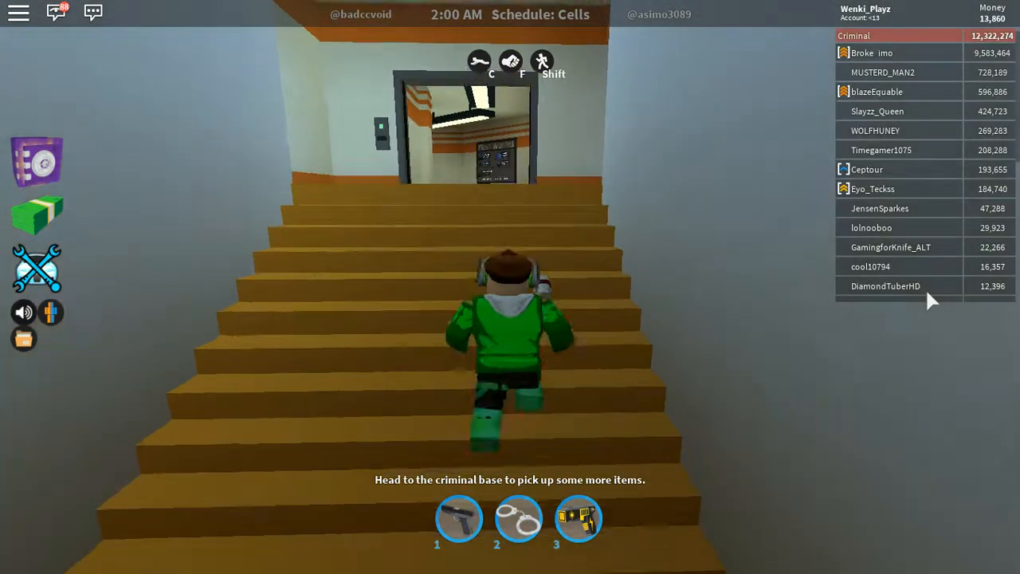
pyautogui.press('w')
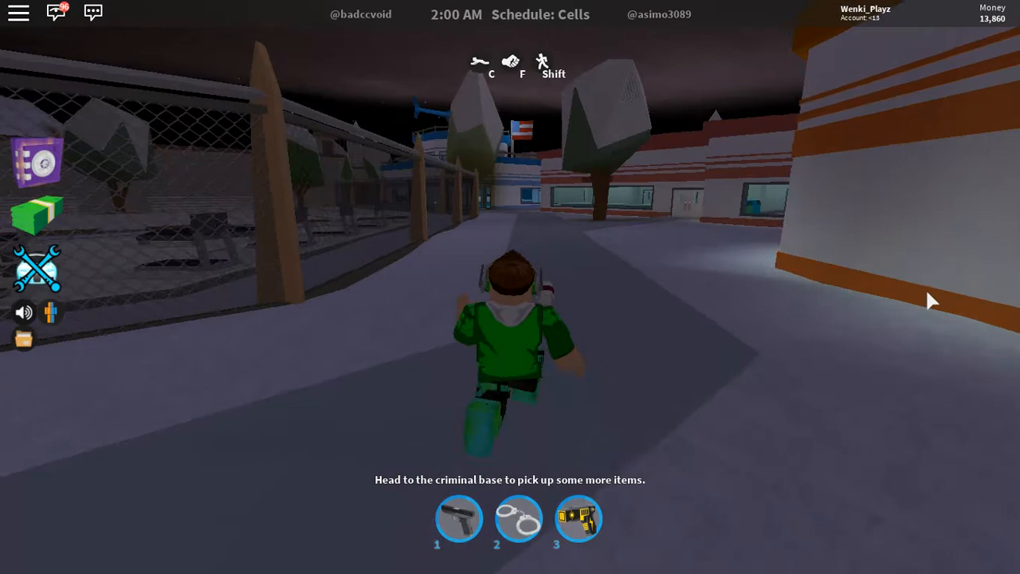
# Step: Run outside along the fence toward the blue-striped building's doorway
pyautogui.press('w')
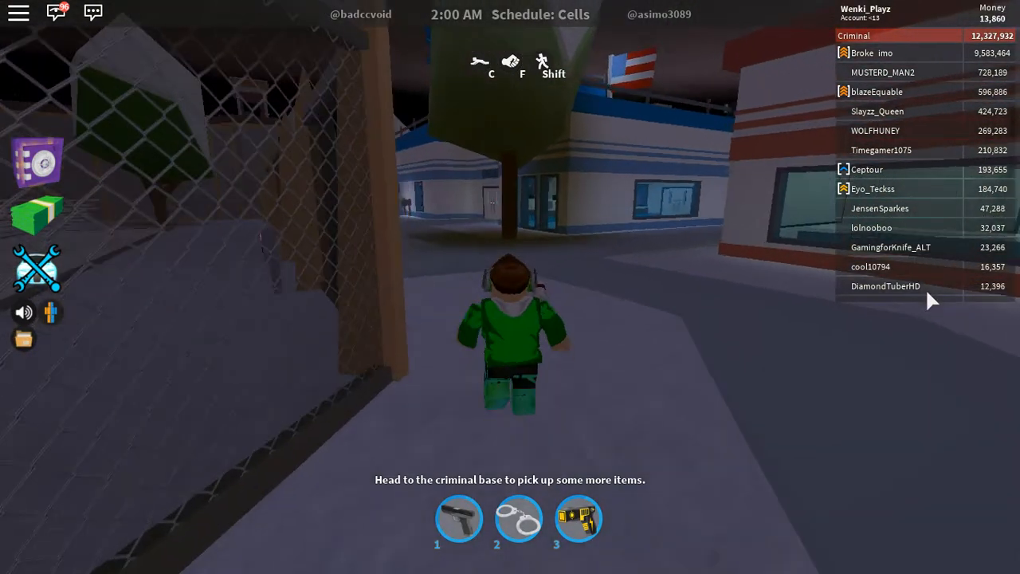
pyautogui.press('w')
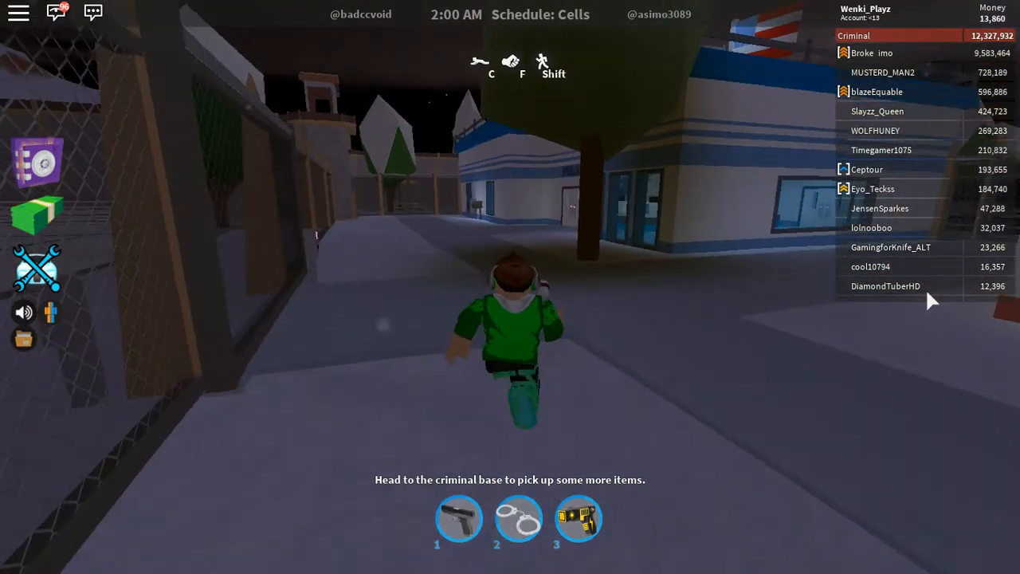
pyautogui.press('w')
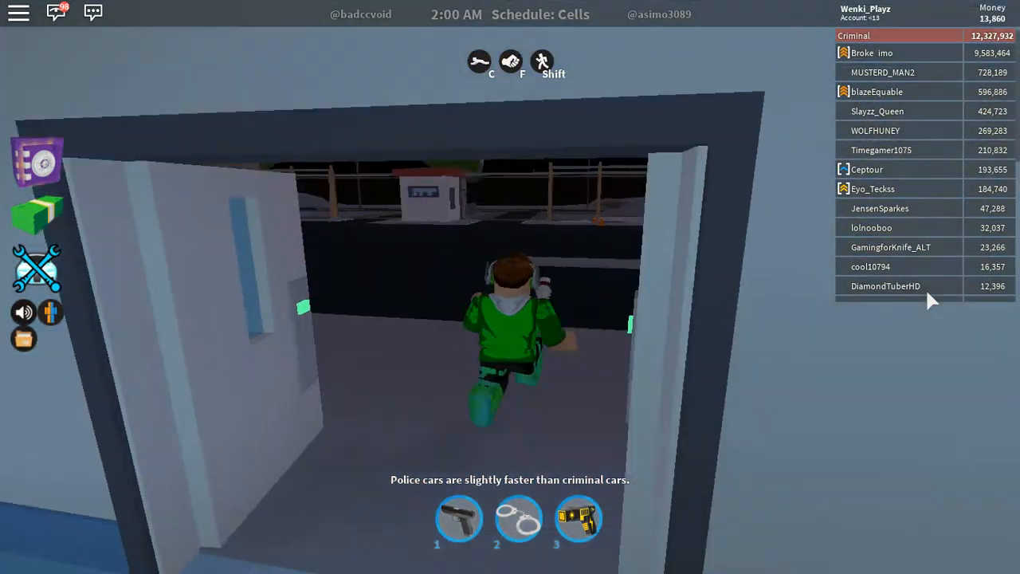
# Step: Run along the road to the parking lot and stand beside the blue police car
pyautogui.press('w')
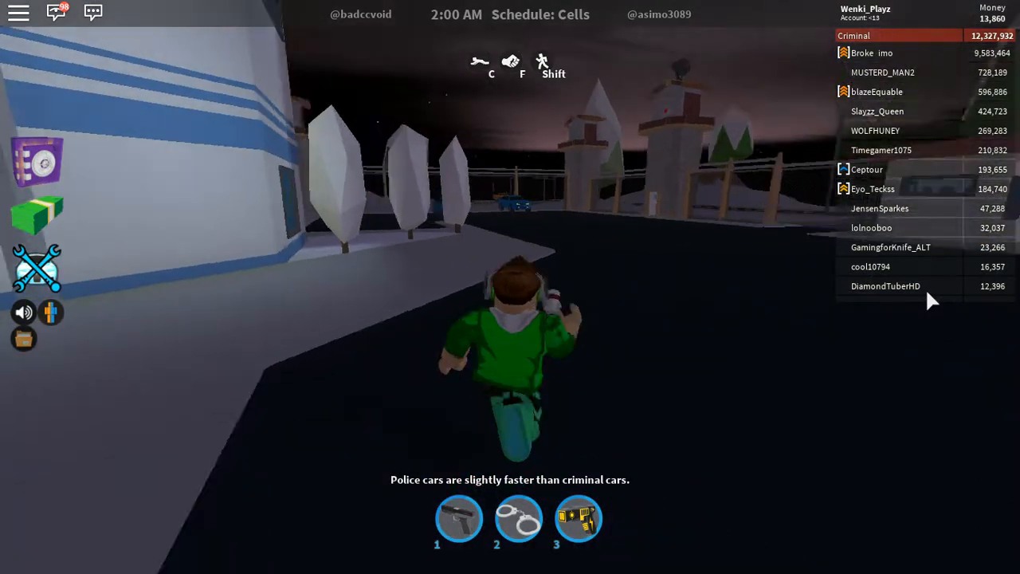
pyautogui.press('w')
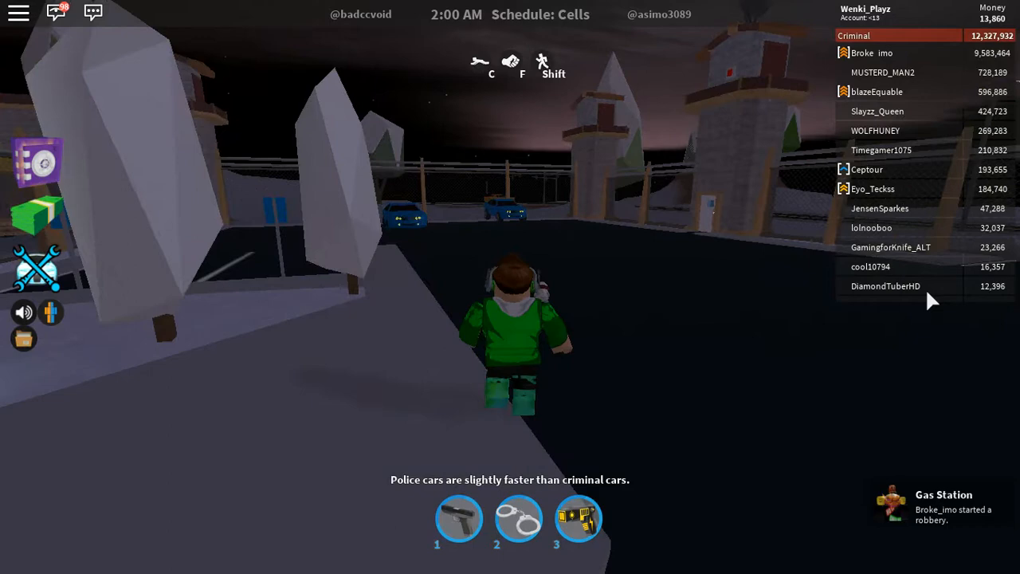
pyautogui.press('w')
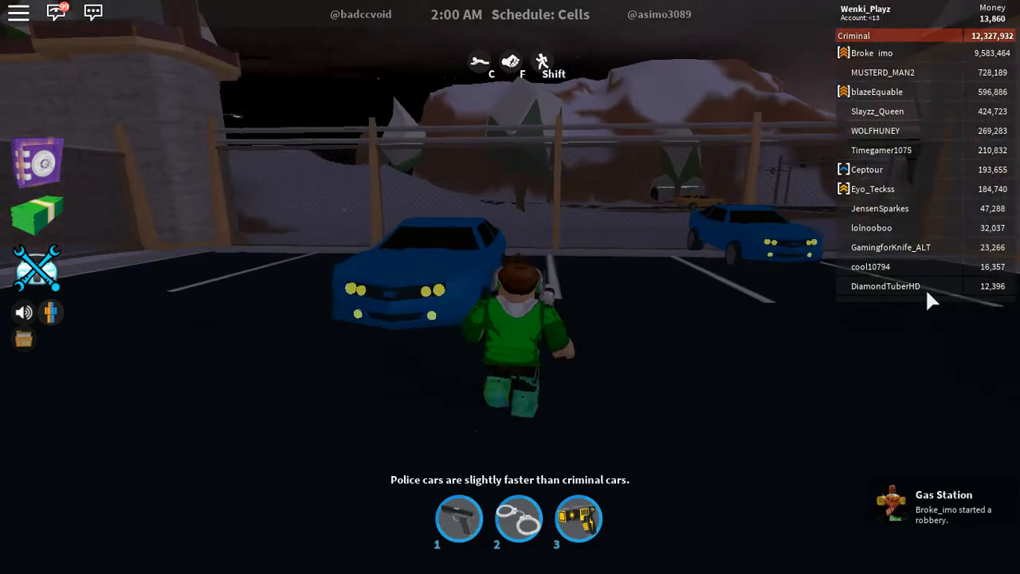
pyautogui.press('w')
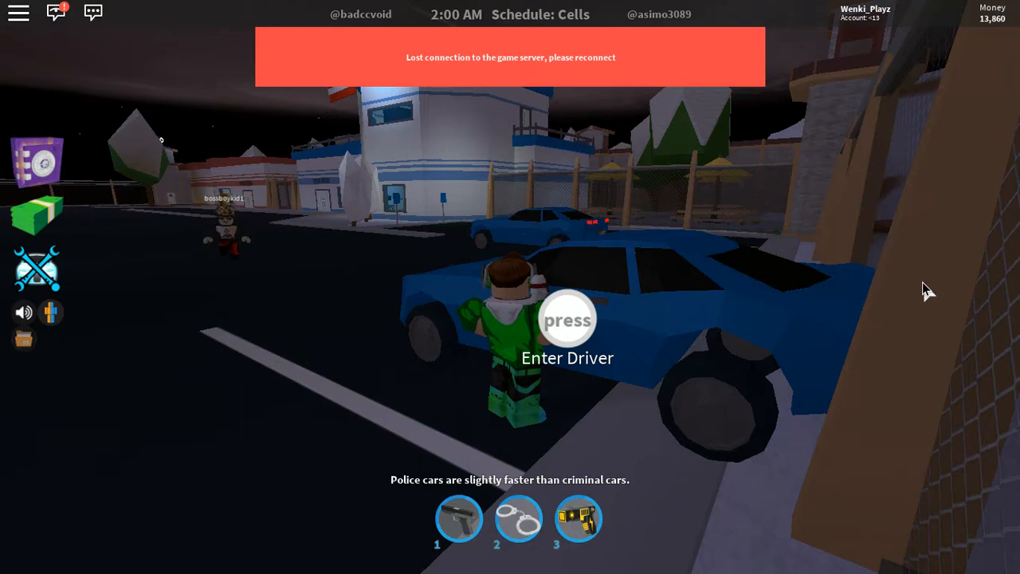
# Step: Leave the disconnected game and join the friend's current game from their profile
pyautogui.click(18, 13)
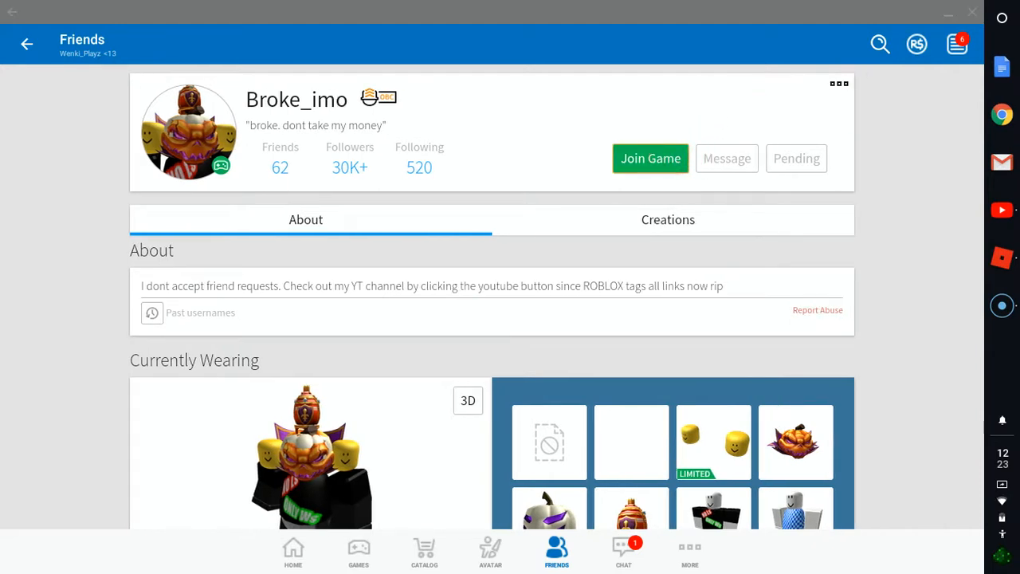
pyautogui.click(973, 13)
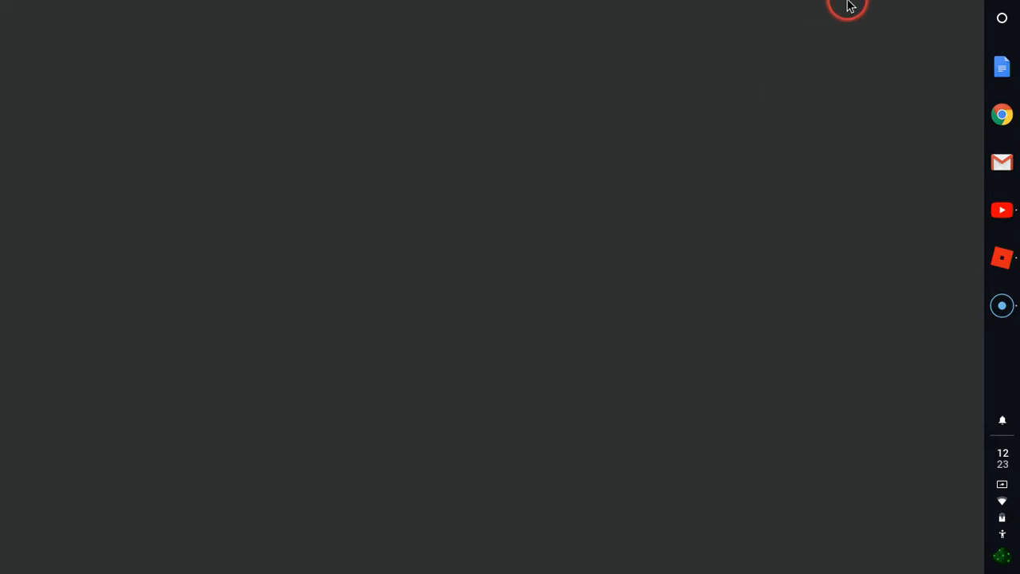
# Step: Dismiss the failed connection message and bring up the YouTube livestream window
pyautogui.click(1001, 210)
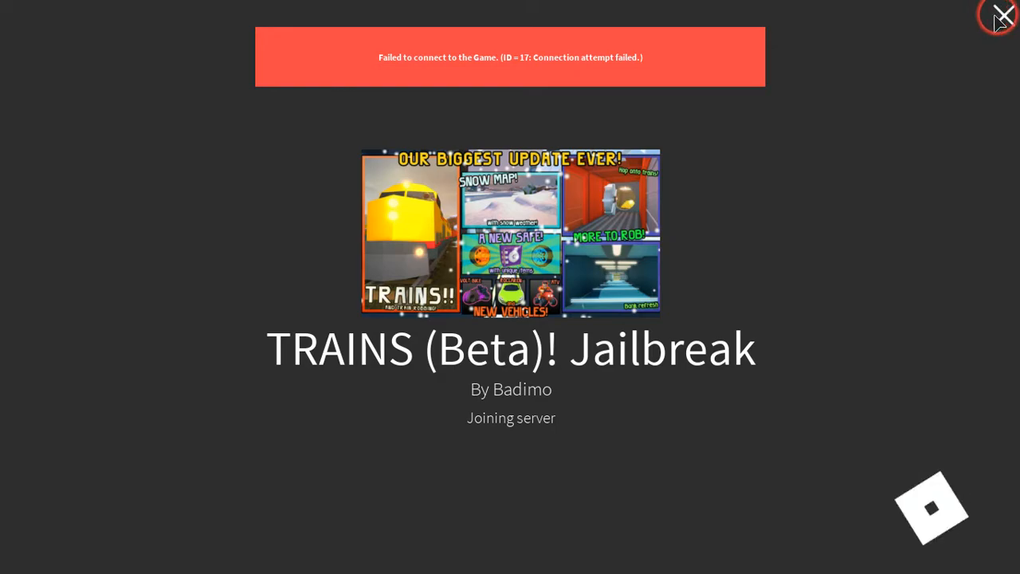
pyautogui.click(1004, 16)
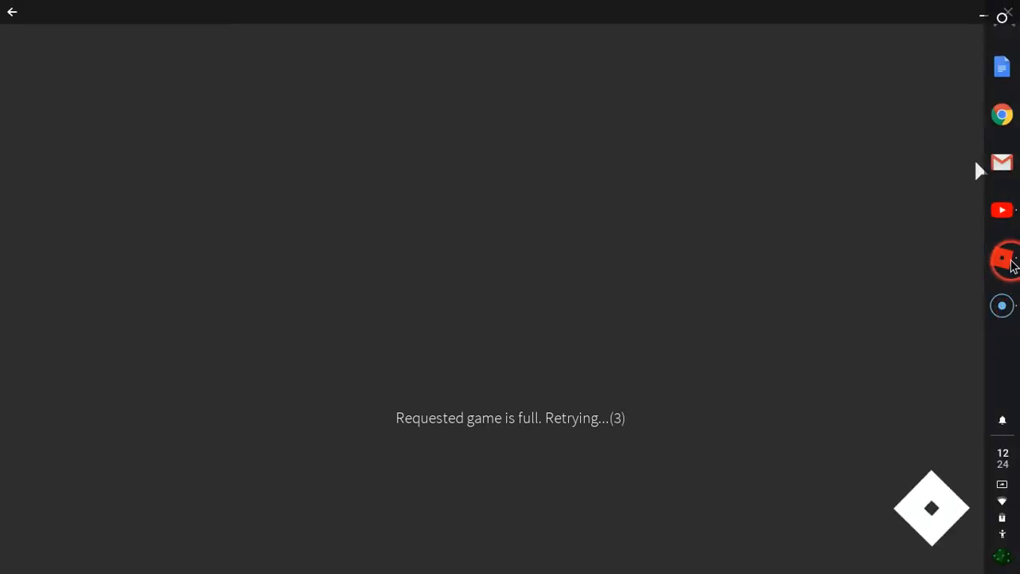
pyautogui.click(1001, 210)
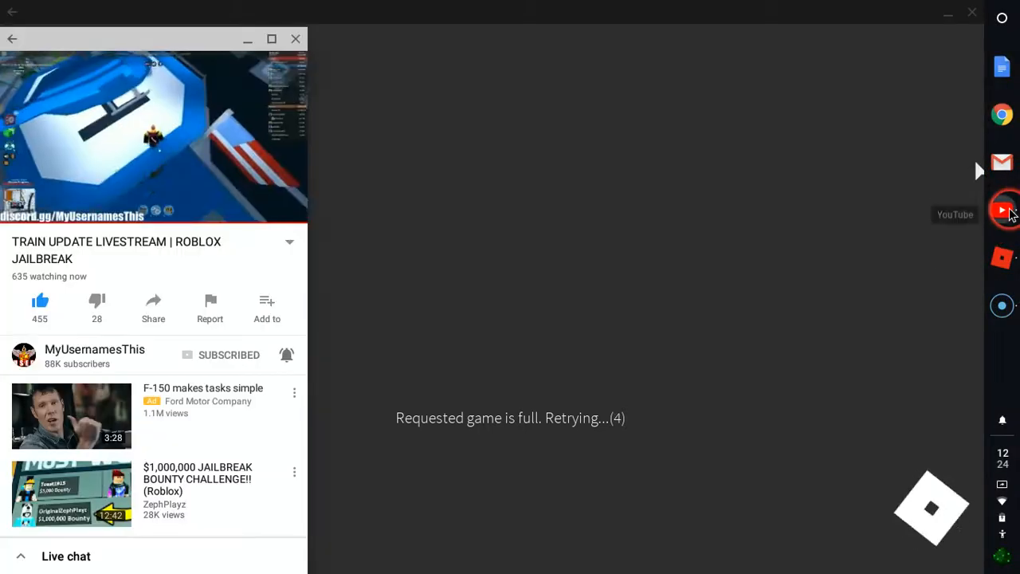
pyautogui.moveTo(647, 238)
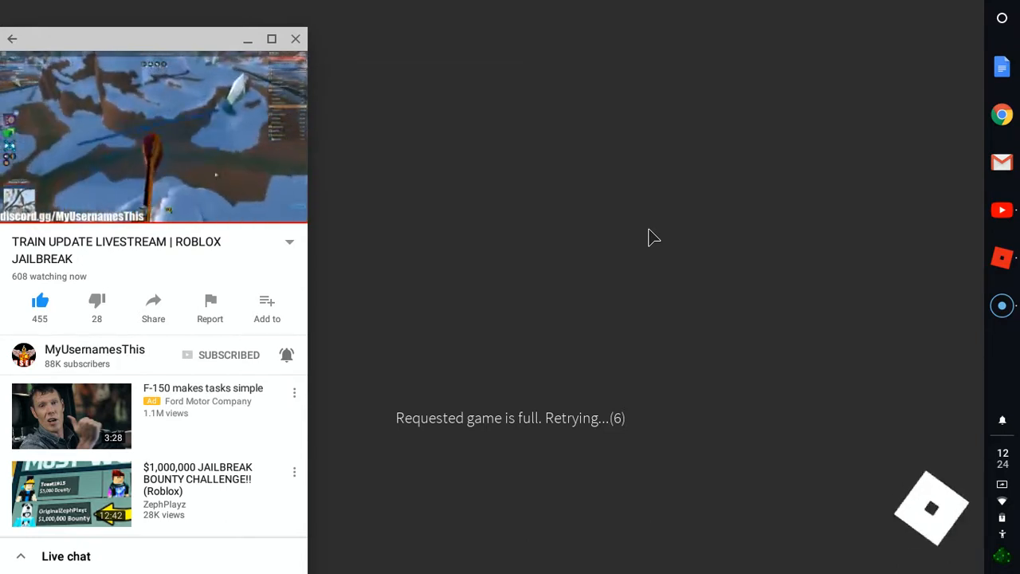
# Step: Return to the Roblox screen and leave the full game's retry screen
pyautogui.click(598, 226)
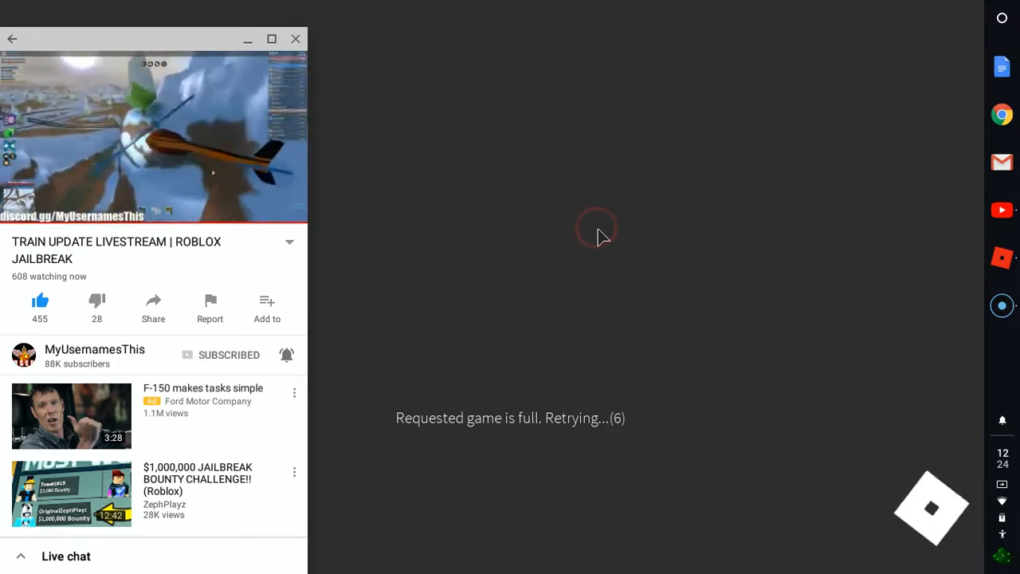
pyautogui.click(296, 38)
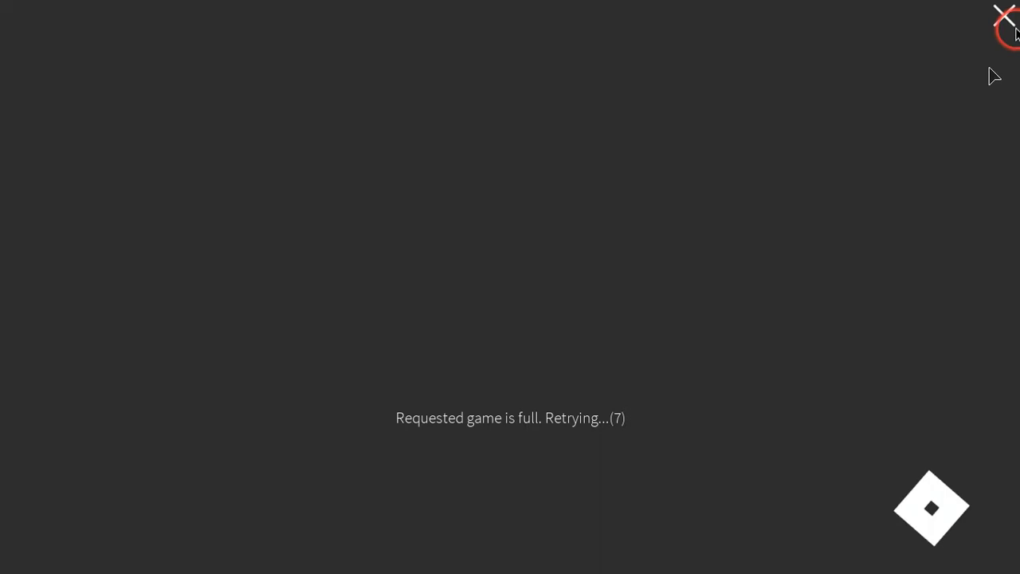
# Step: Retry joining the friend's game and bring up the Chrome window from the shelf
pyautogui.click(1007, 16)
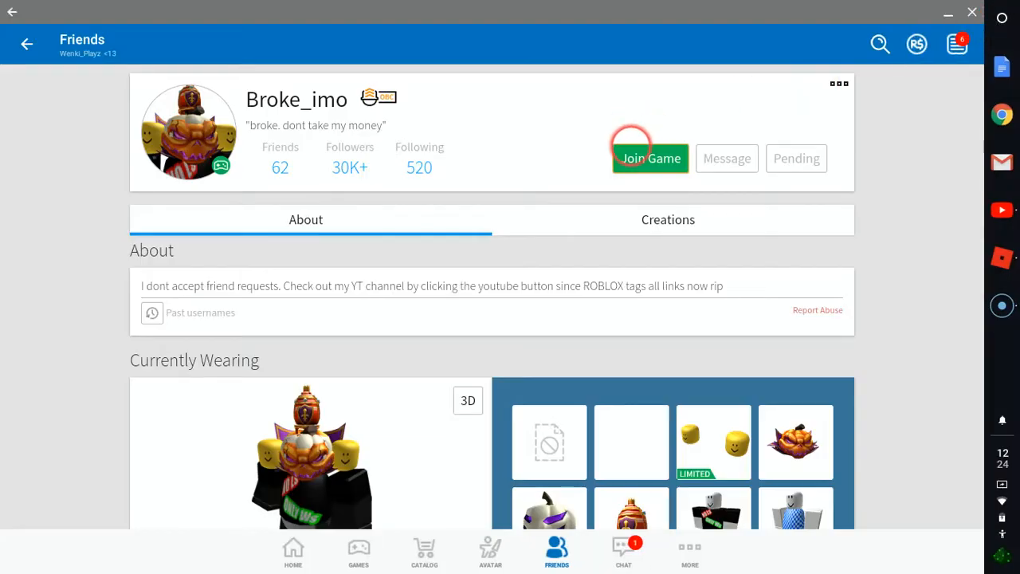
pyautogui.moveTo(966, 295)
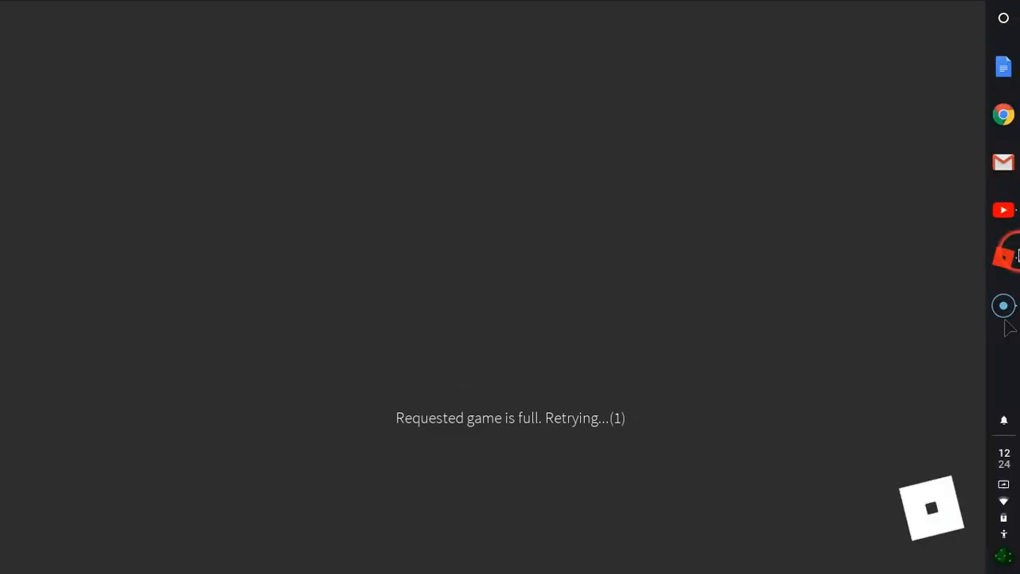
pyautogui.click(1002, 211)
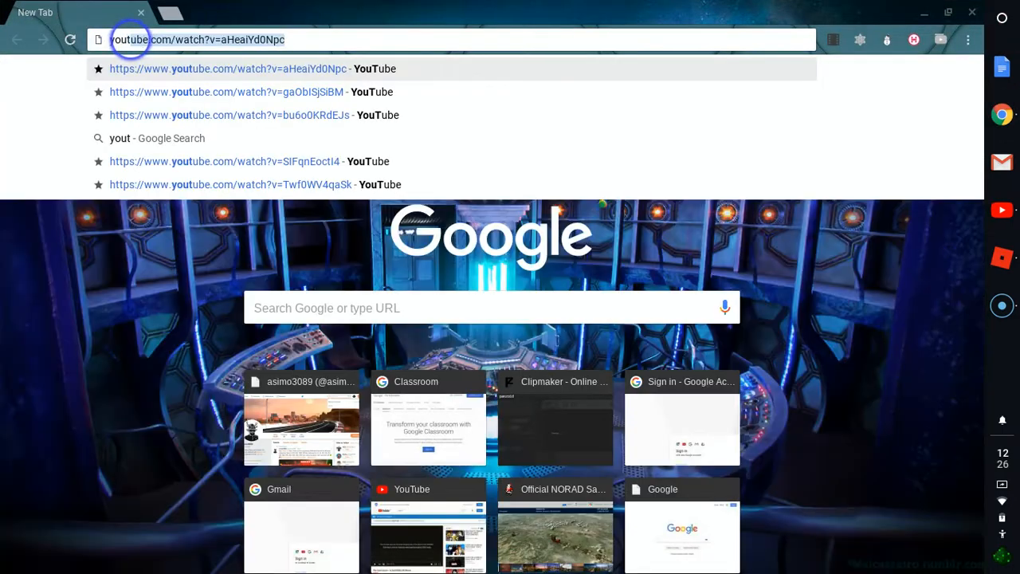
# Step: Enter 'youtube live' in the Chrome address bar
pyautogui.write('yout')
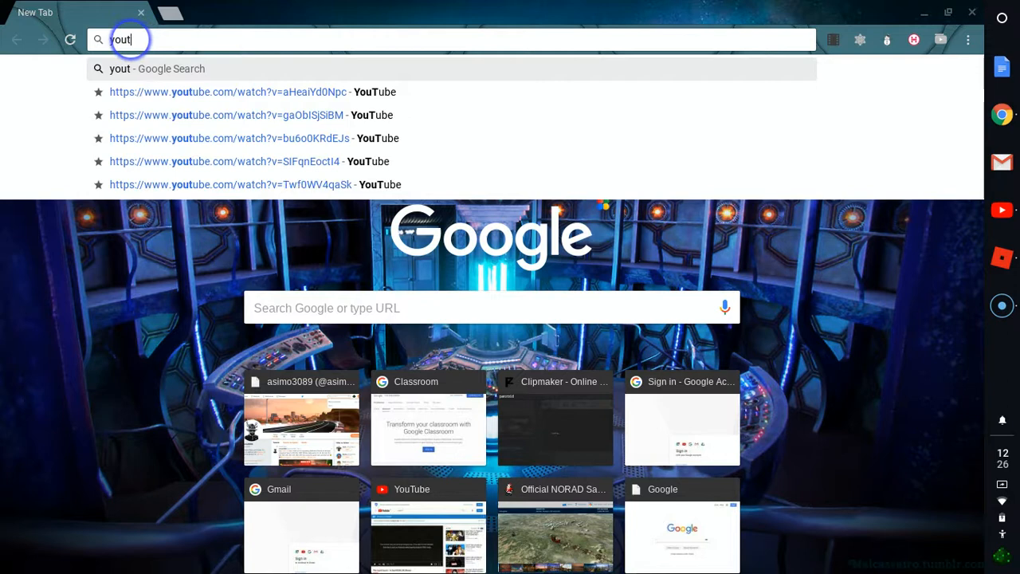
pyautogui.write('ube l')
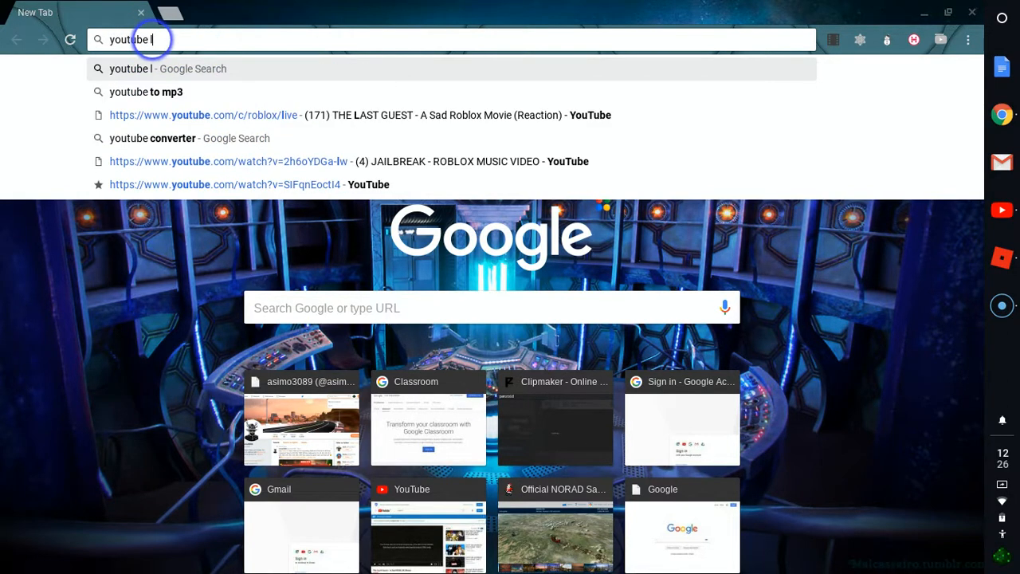
pyautogui.write('ive')
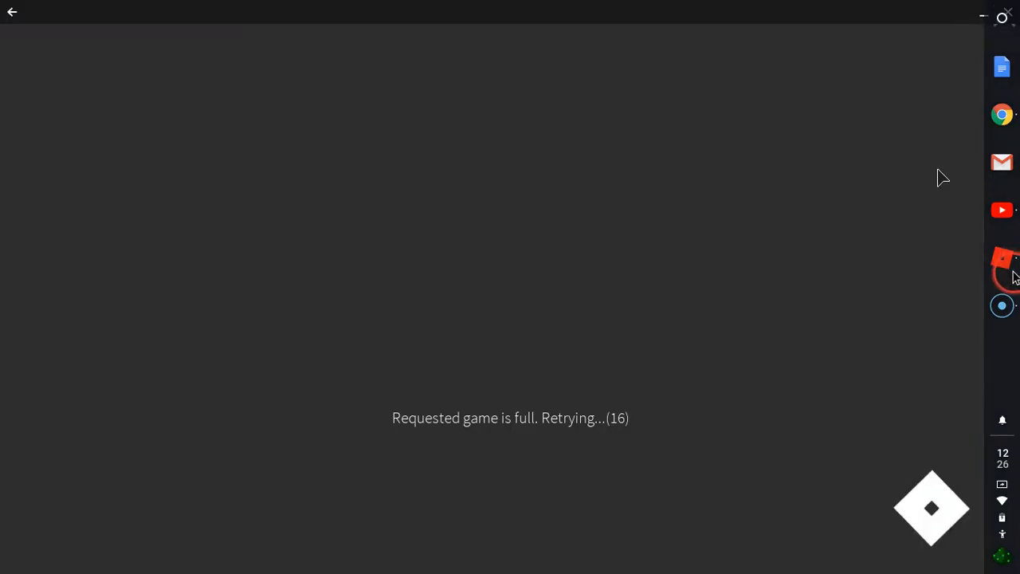
# Step: Bring the Roblox Jailbreak window back to the front from the shelf
pyautogui.click(1001, 115)
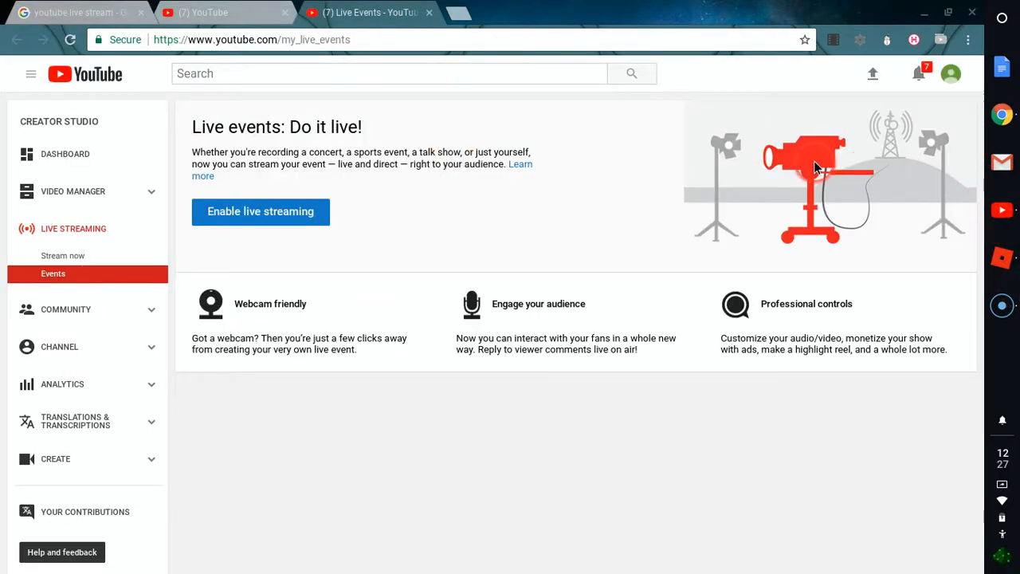
# Step: Start enabling live streaming and request phone verification by voice call
pyautogui.click(260, 211)
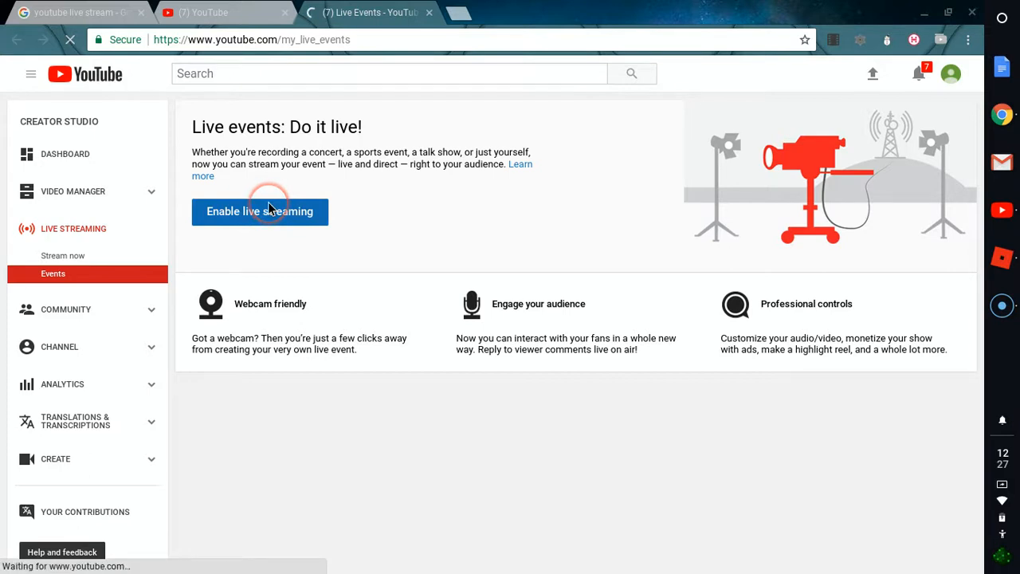
pyautogui.click(259, 210)
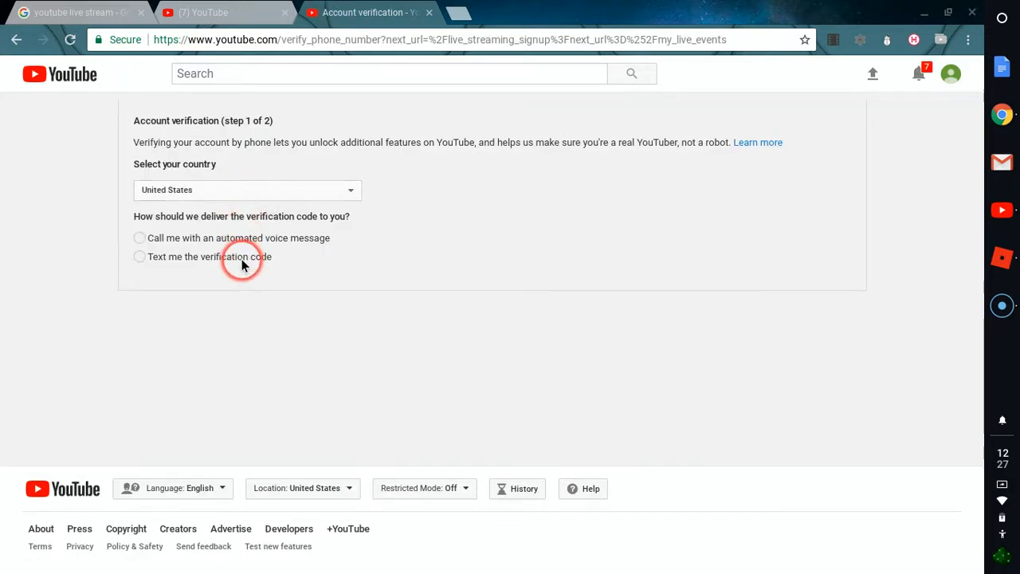
pyautogui.click(141, 255)
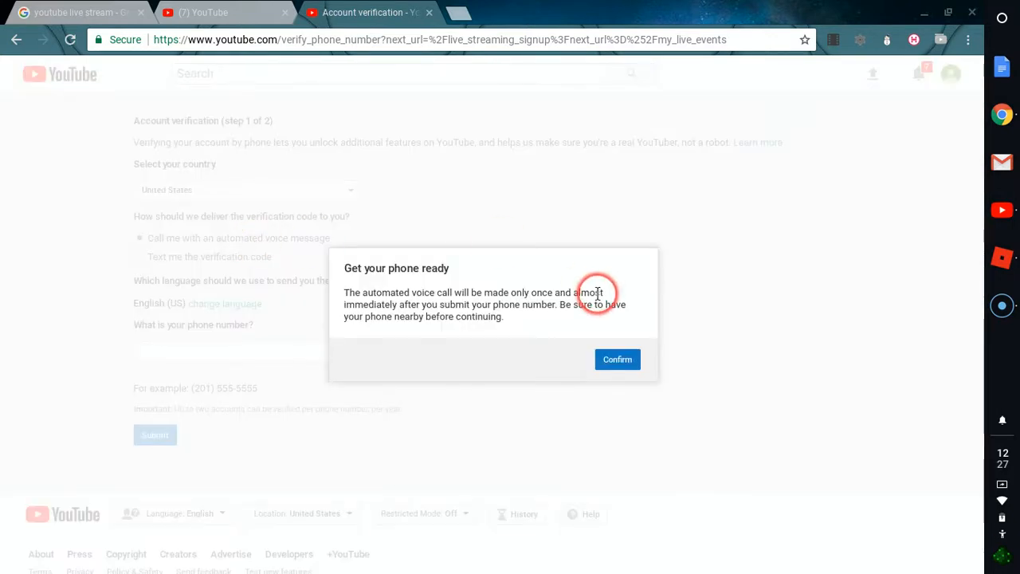
pyautogui.click(617, 359)
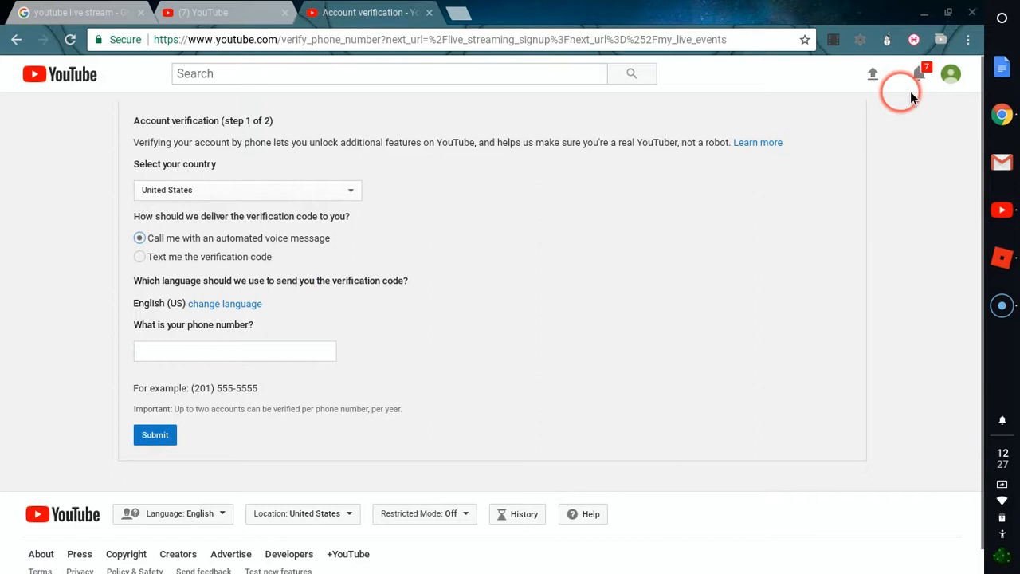
# Step: Switch to a different, already verified YouTube account and return to Live events
pyautogui.click(950, 74)
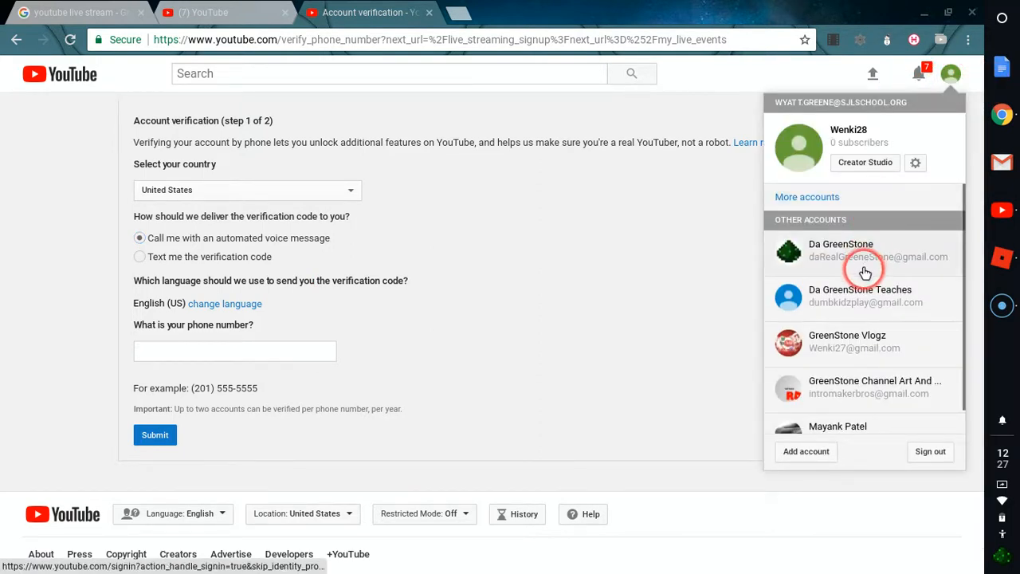
pyautogui.click(864, 248)
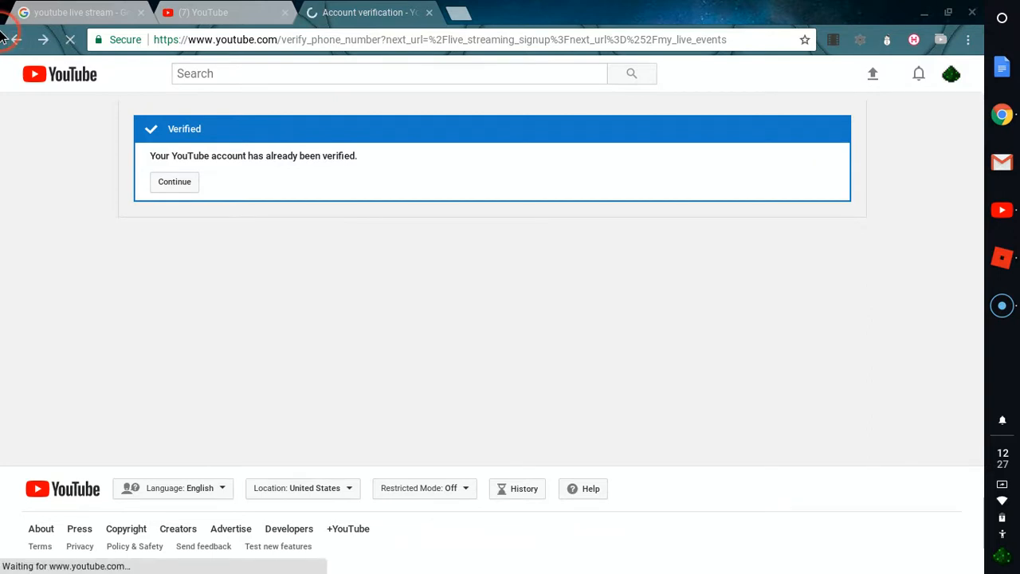
pyautogui.click(174, 182)
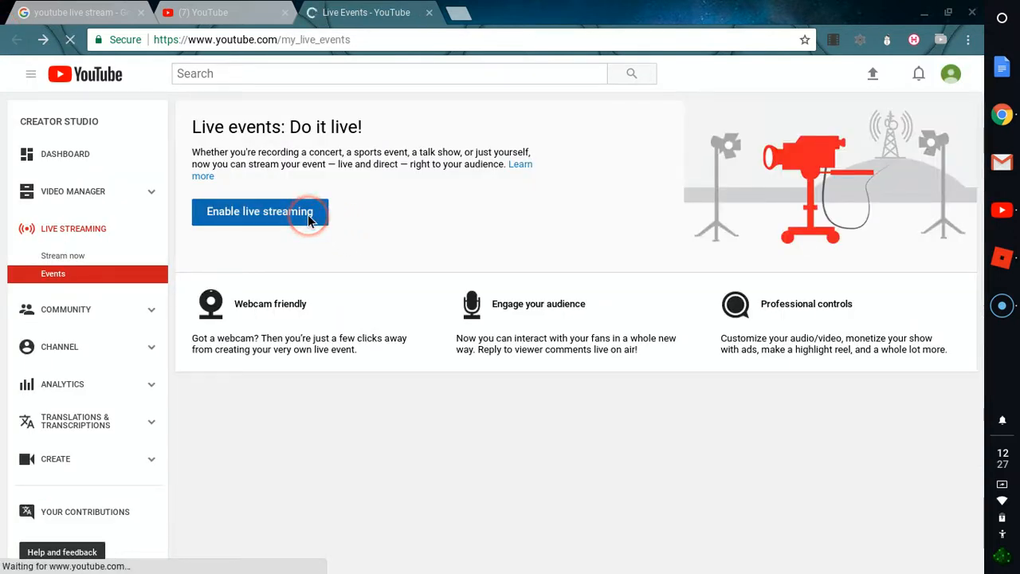
# Step: Enable live streaming, start scheduling a new event, and play the Jailbreak livestream alongside
pyautogui.click(258, 210)
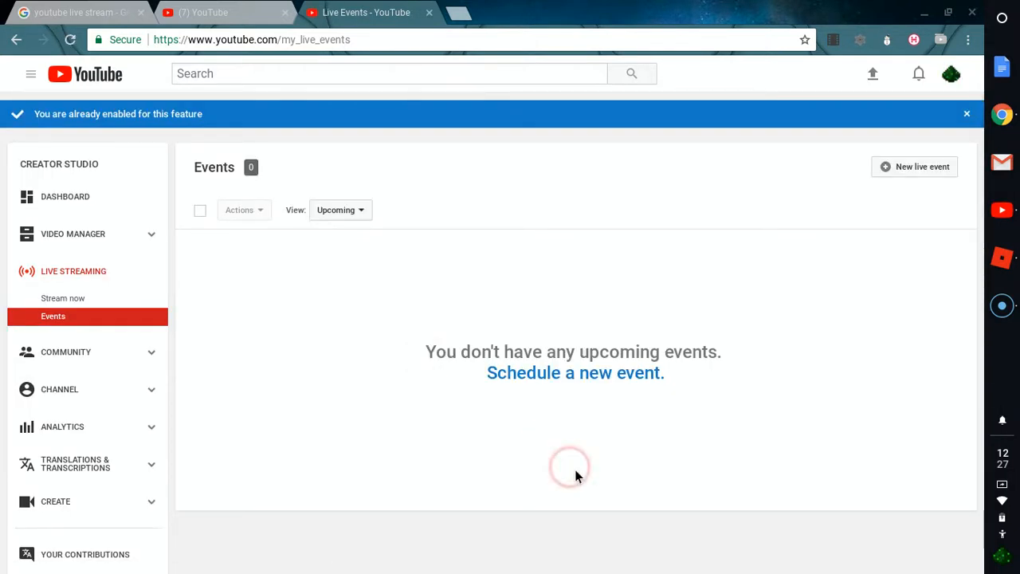
pyautogui.click(575, 373)
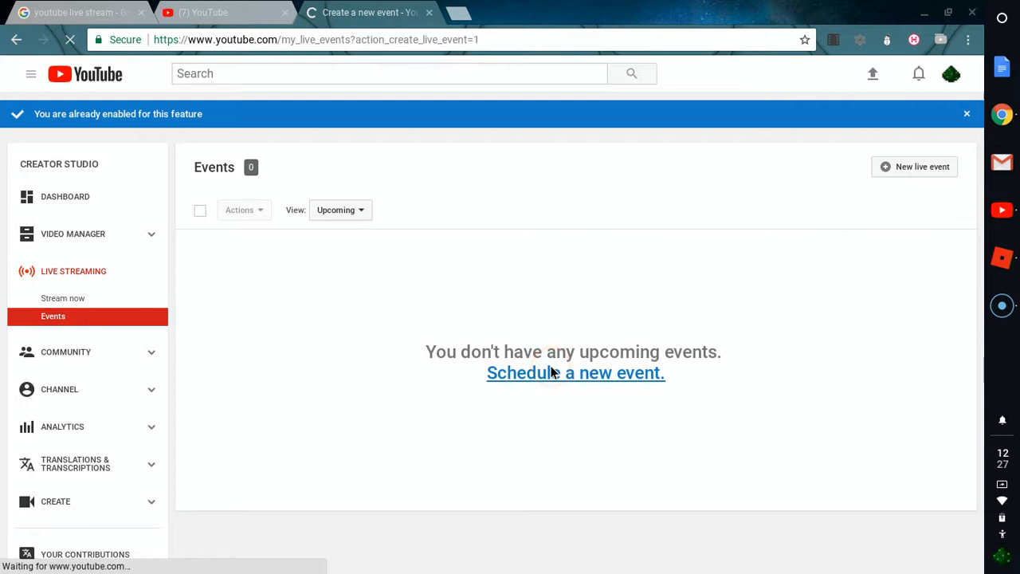
pyautogui.click(575, 373)
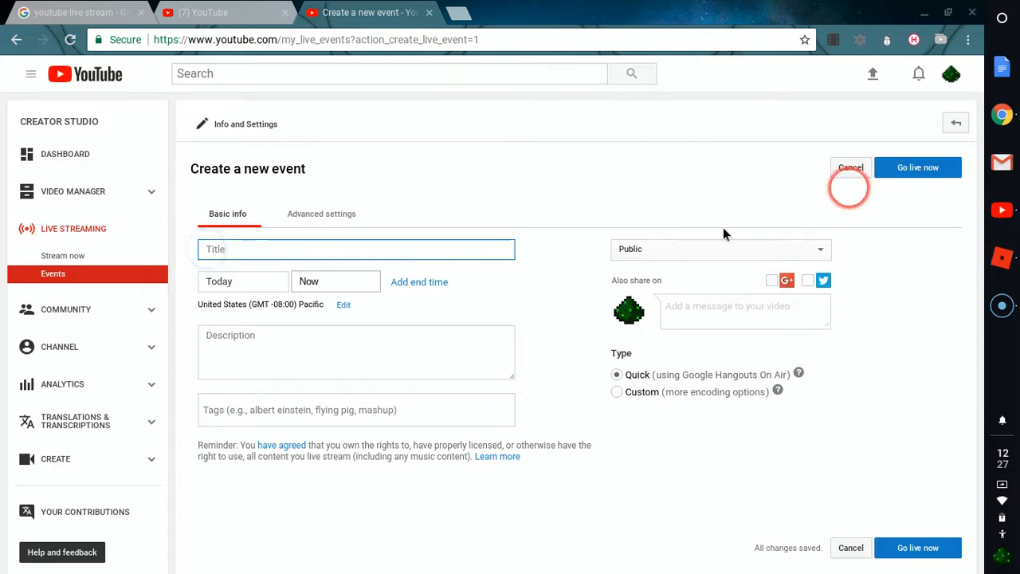
pyautogui.moveTo(327, 8)
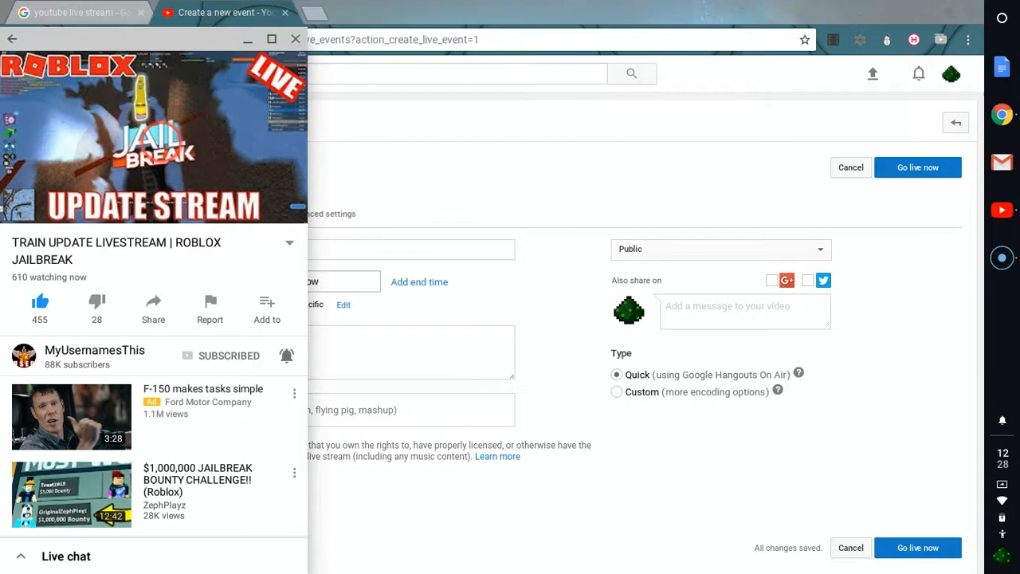
pyautogui.click(156, 141)
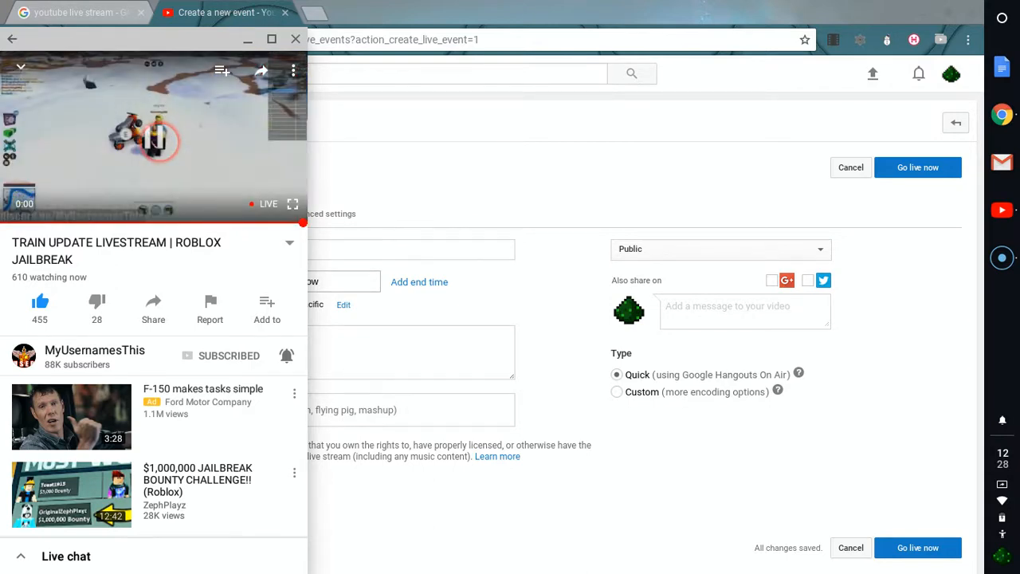